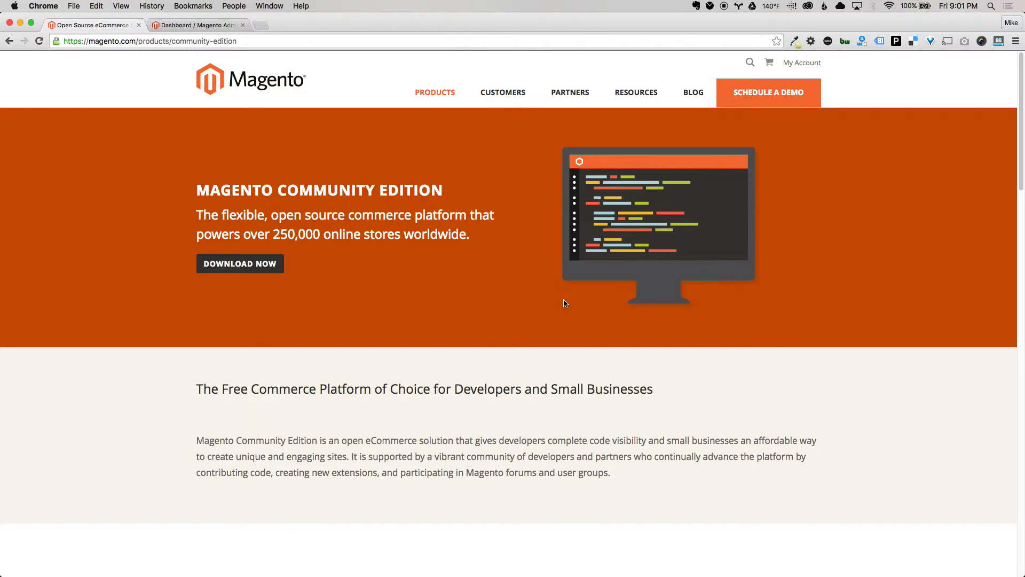
mouse_move(548, 330)
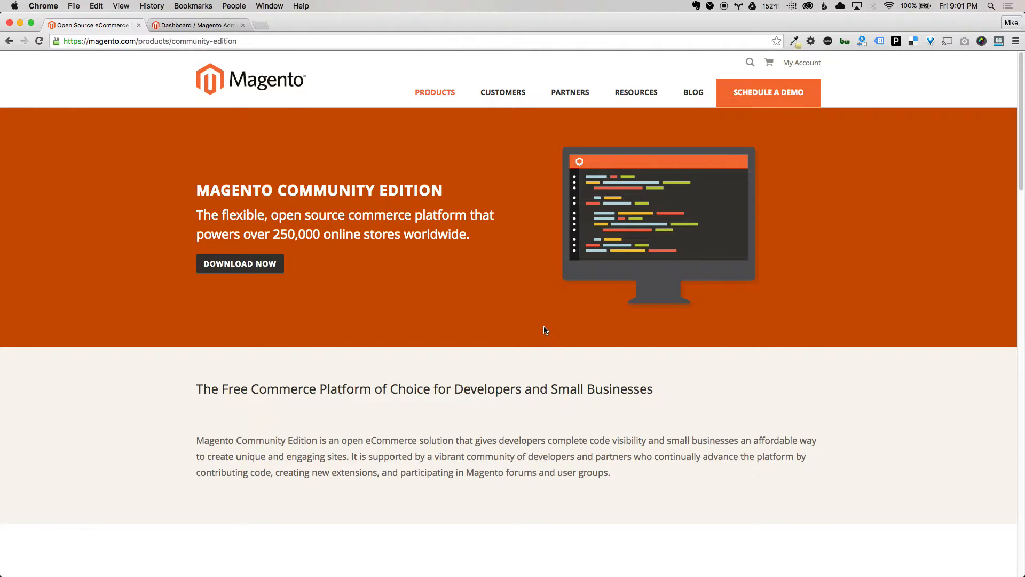
mouse_move(541, 326)
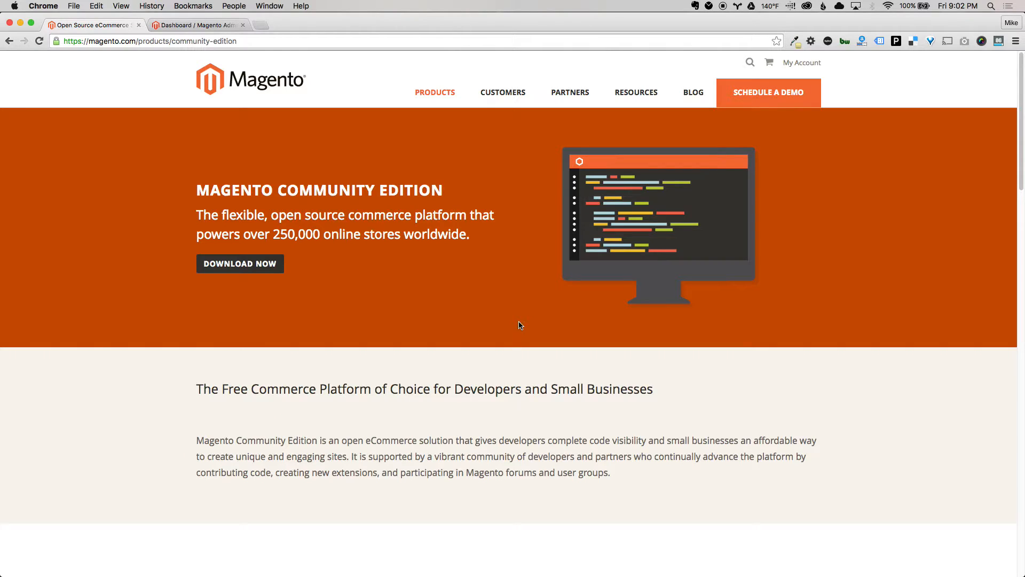
mouse_move(520, 311)
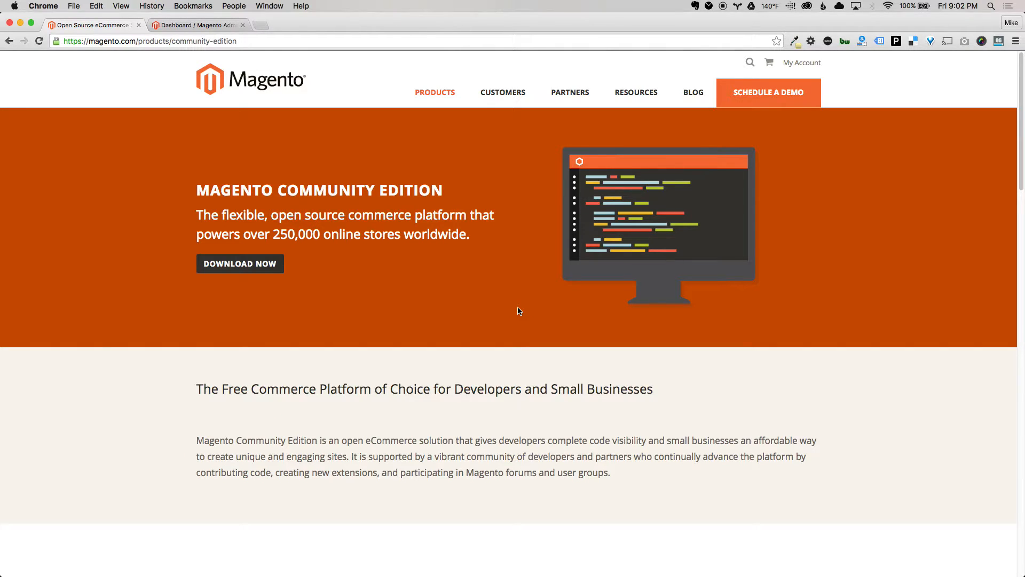
mouse_move(521, 307)
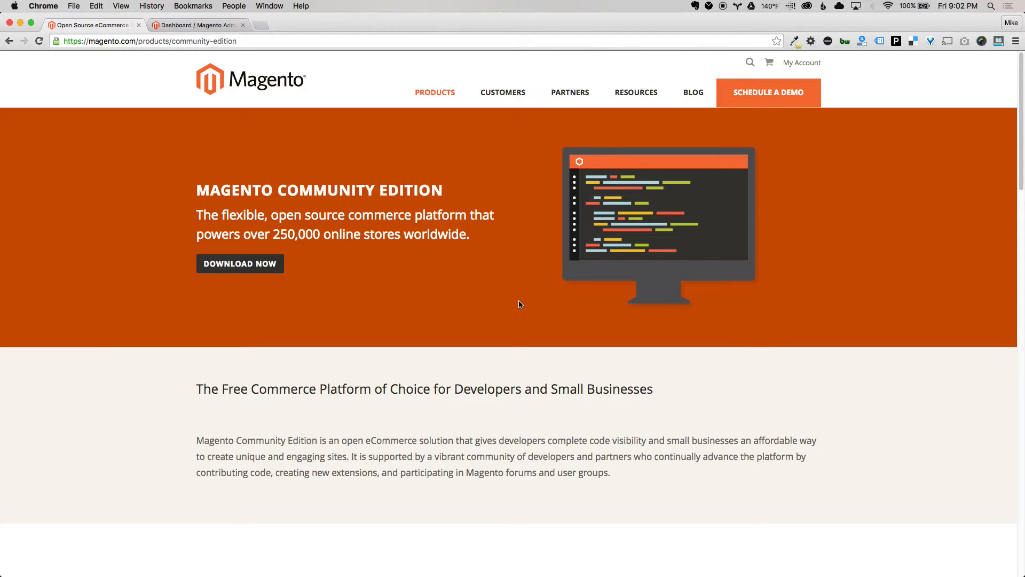
mouse_move(563, 361)
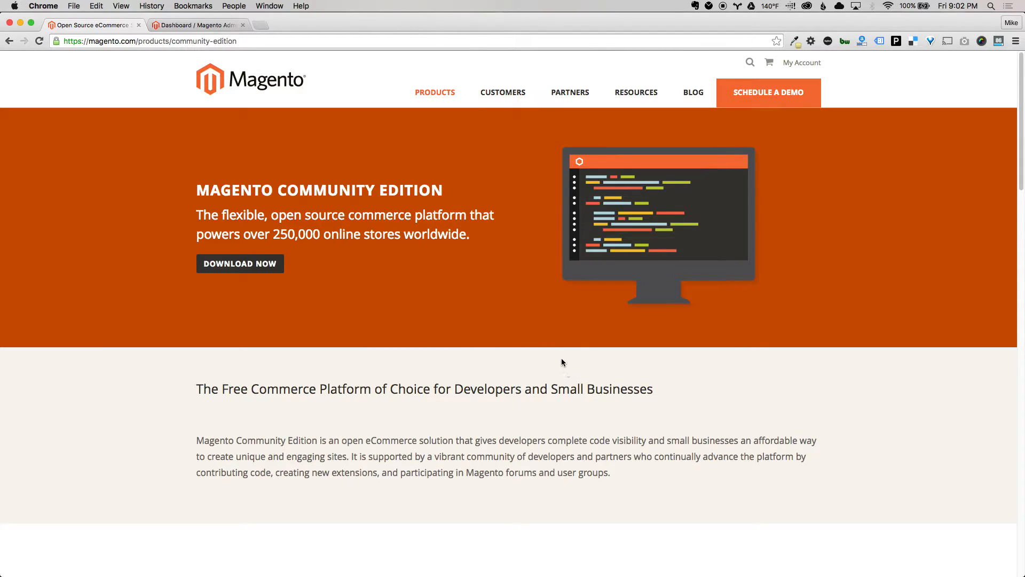
mouse_move(527, 334)
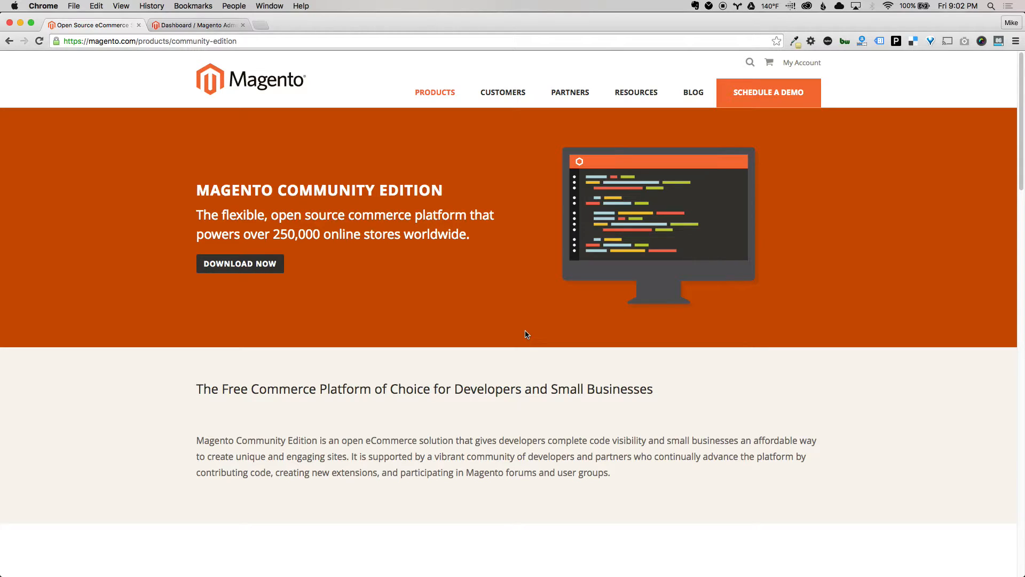
mouse_move(515, 326)
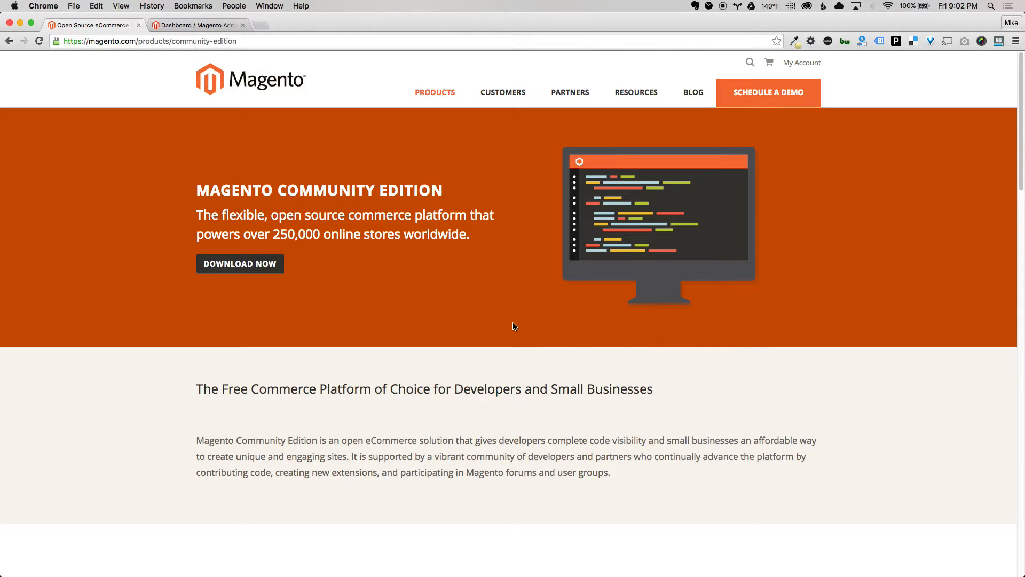
mouse_move(495, 306)
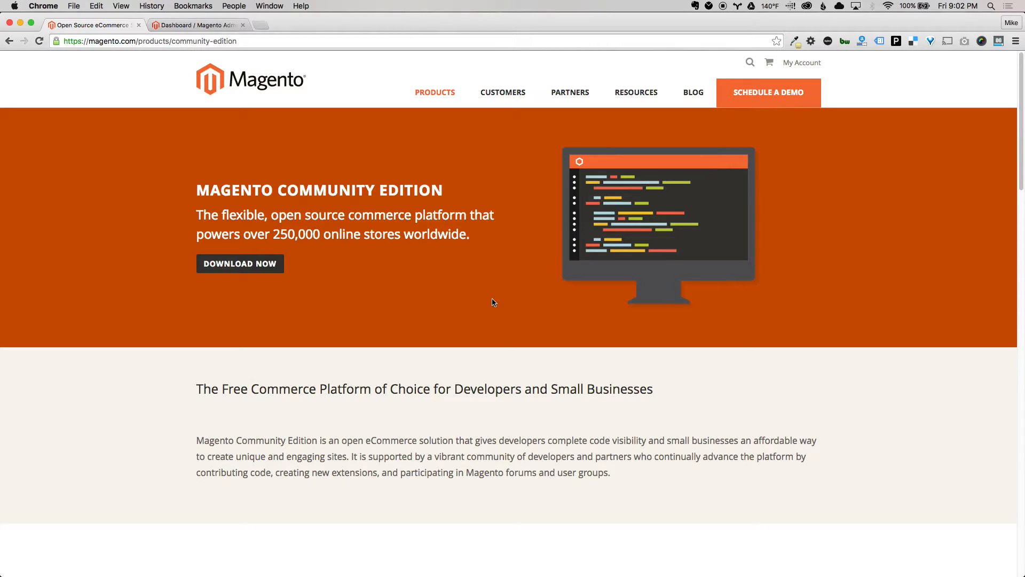
mouse_move(476, 313)
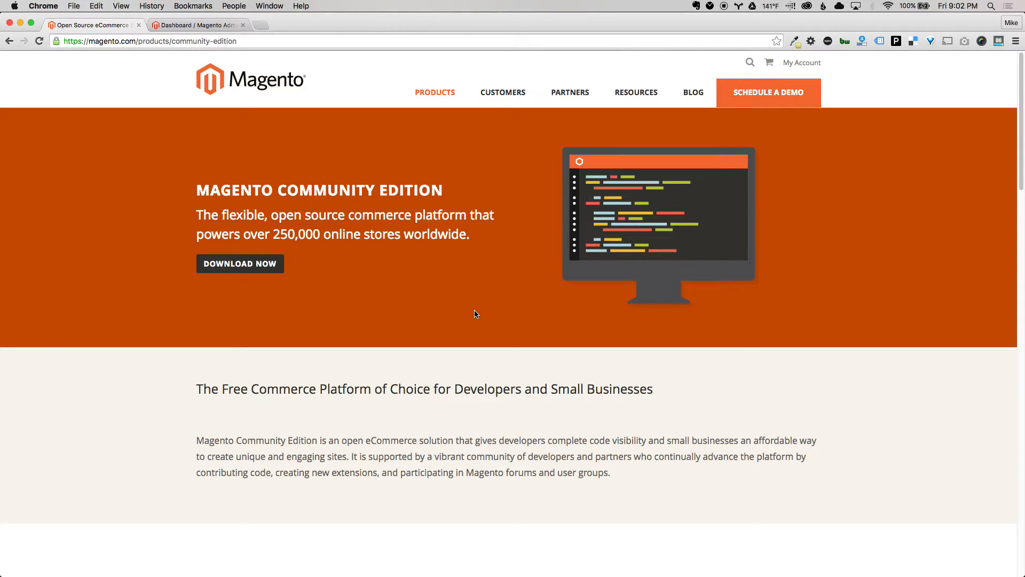
mouse_move(262, 131)
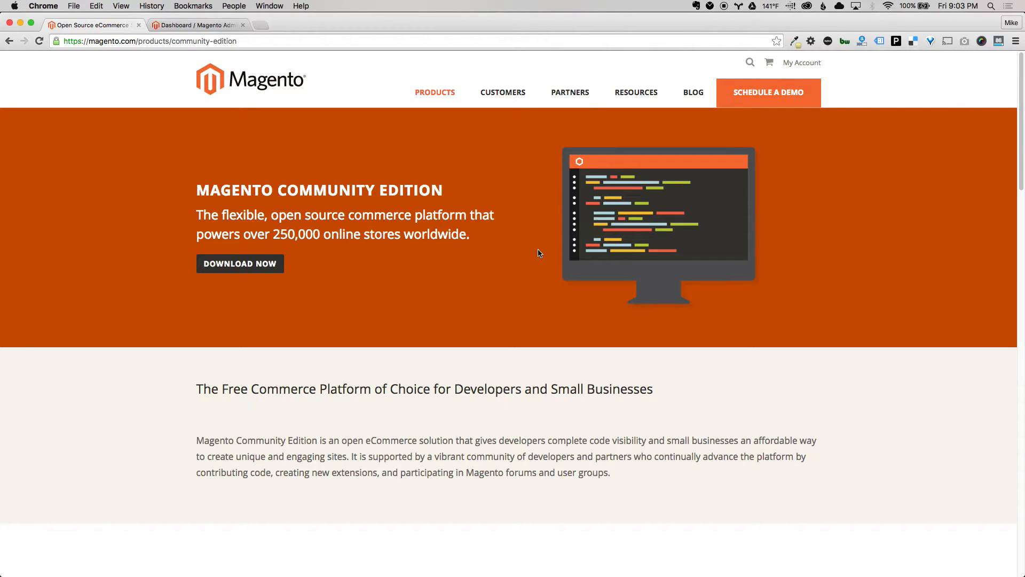
mouse_move(430, 275)
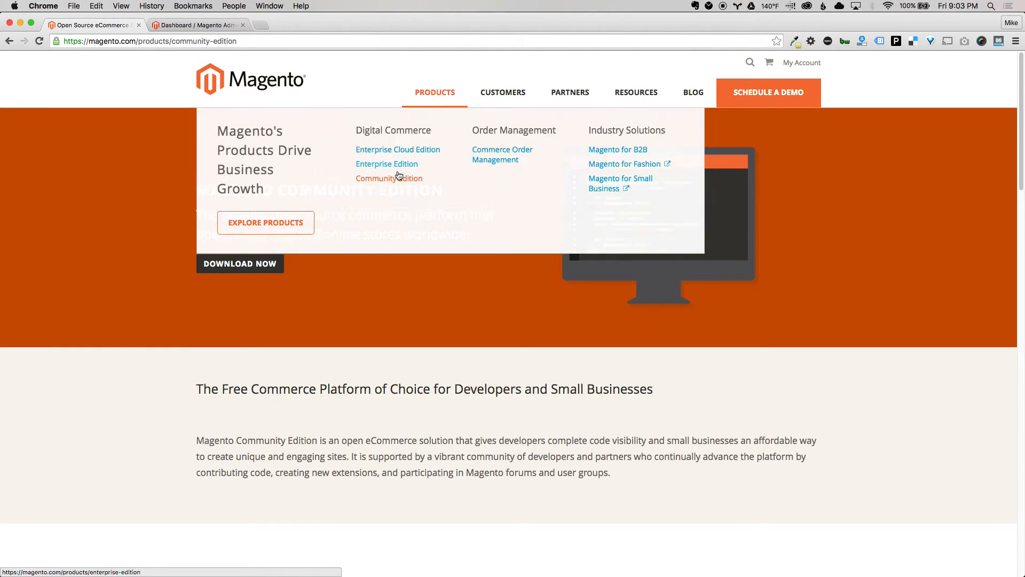
mouse_move(399, 167)
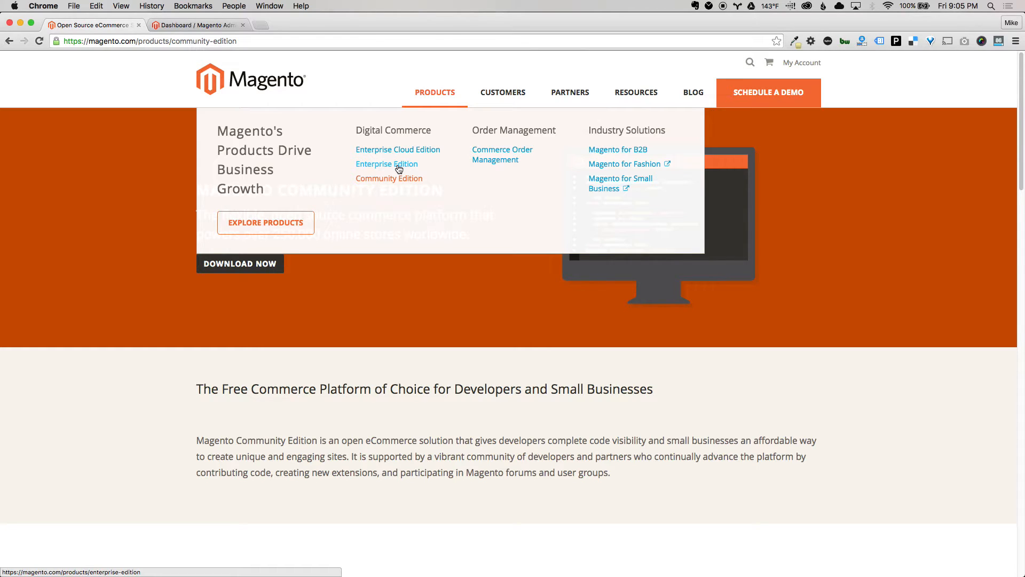
Choose Enterprise Edition under Digital Commerce in the magento.com PRODUCTS menu
left_click(387, 164)
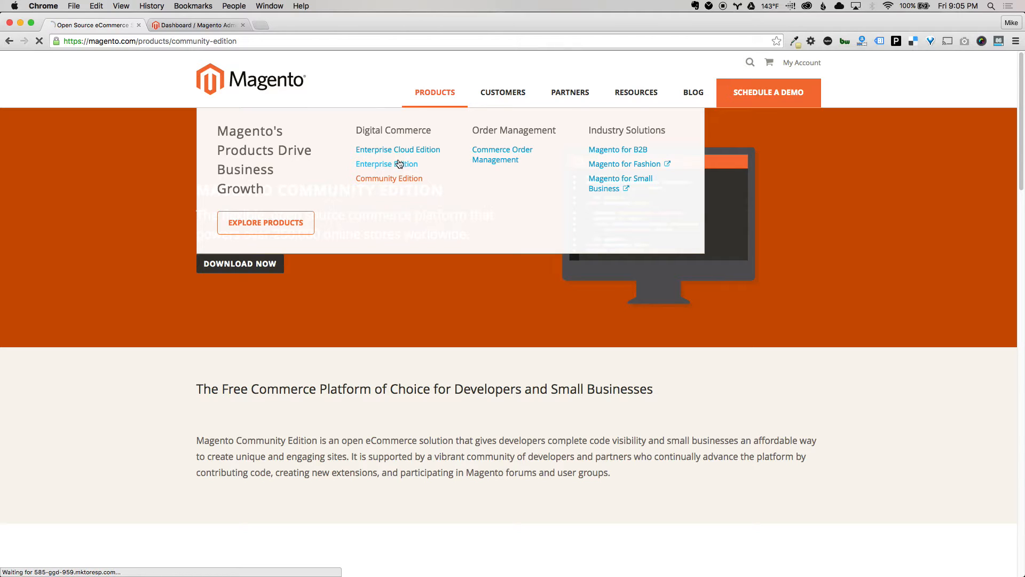
Let the Enterprise Edition product page finish loading in place of Community Edition
left_click(386, 164)
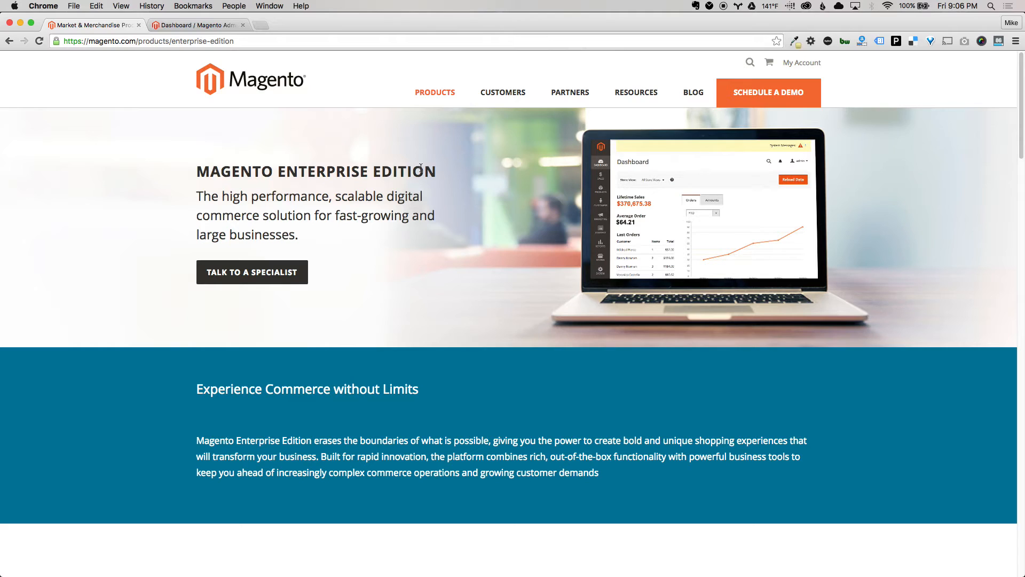
mouse_move(421, 281)
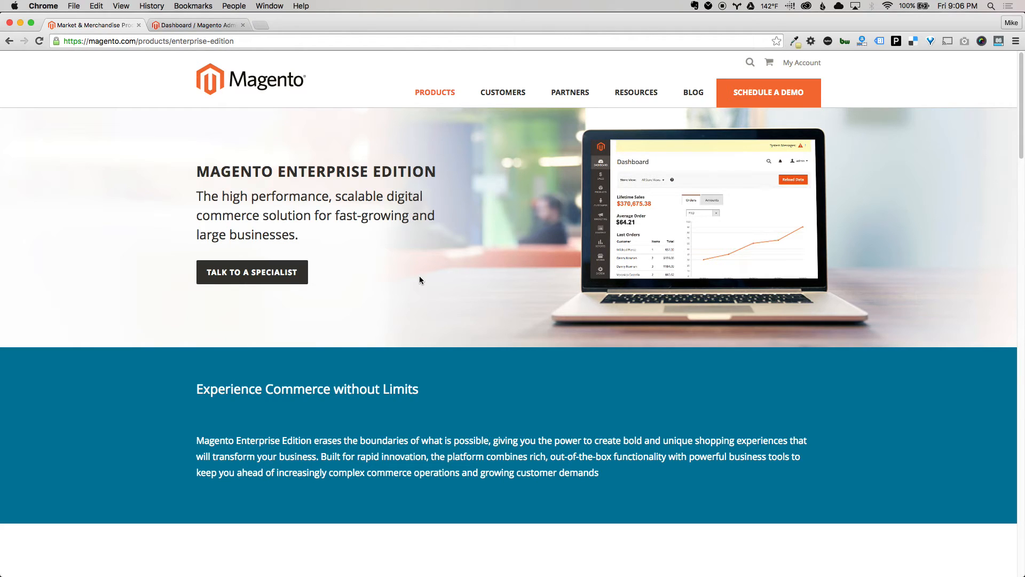
mouse_move(513, 219)
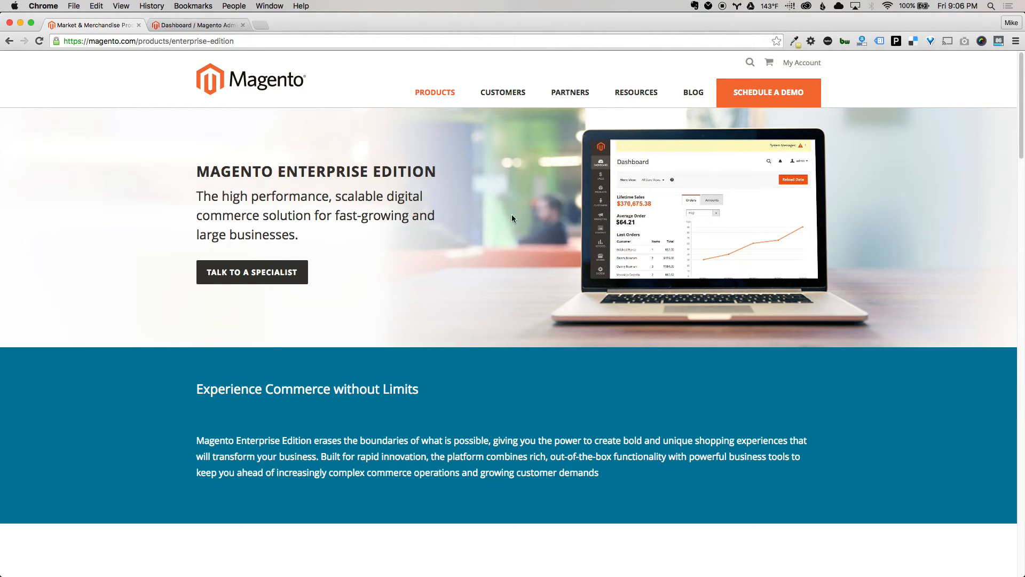
Navigate the new tab to marketplace.magento.com
left_click(636, 92)
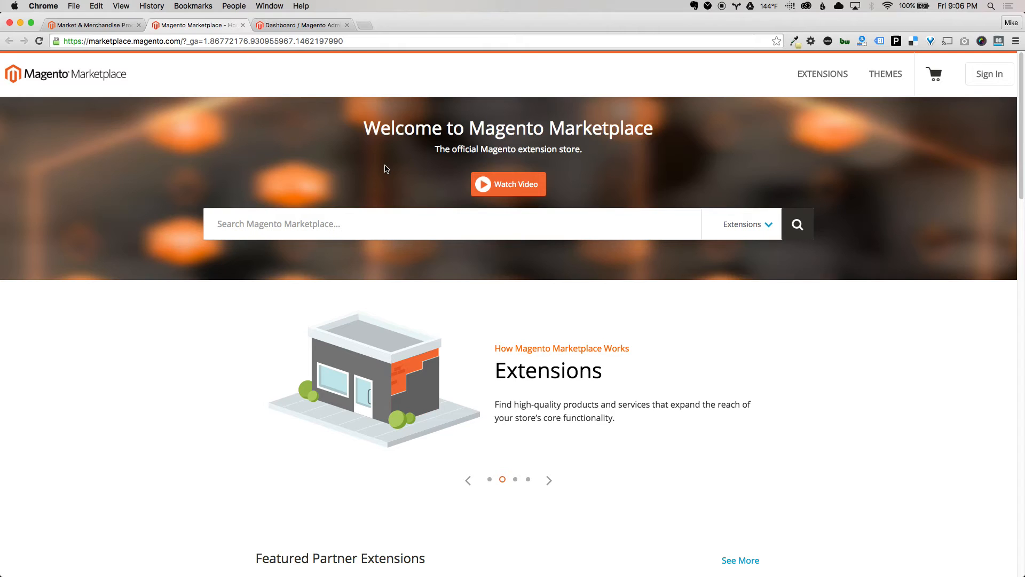
Browse Featured Partner Extensions and Featured Extensions, then switch to the Magento admin Dashboard tab
scroll("down", 3)
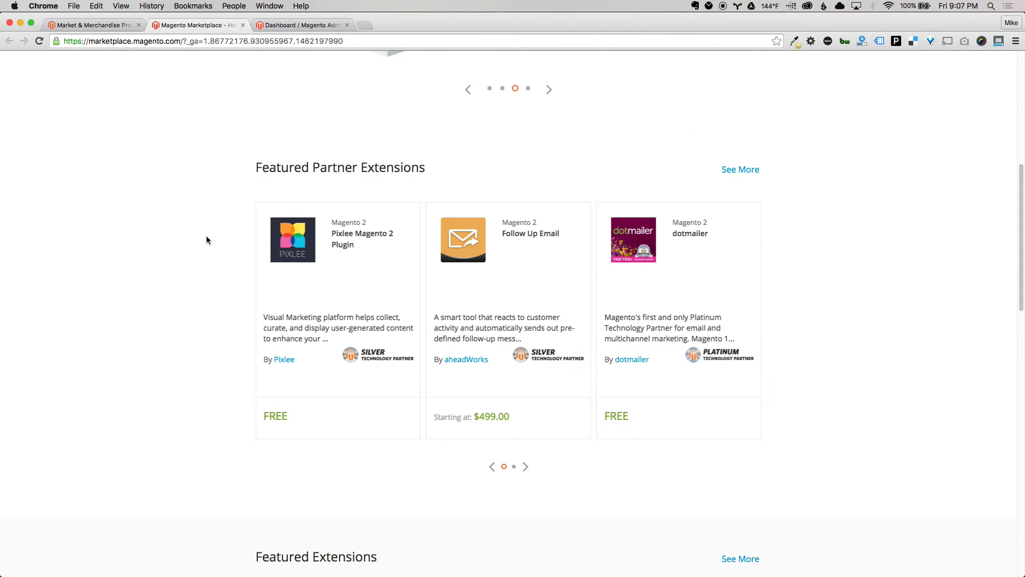
scroll("down", 3)
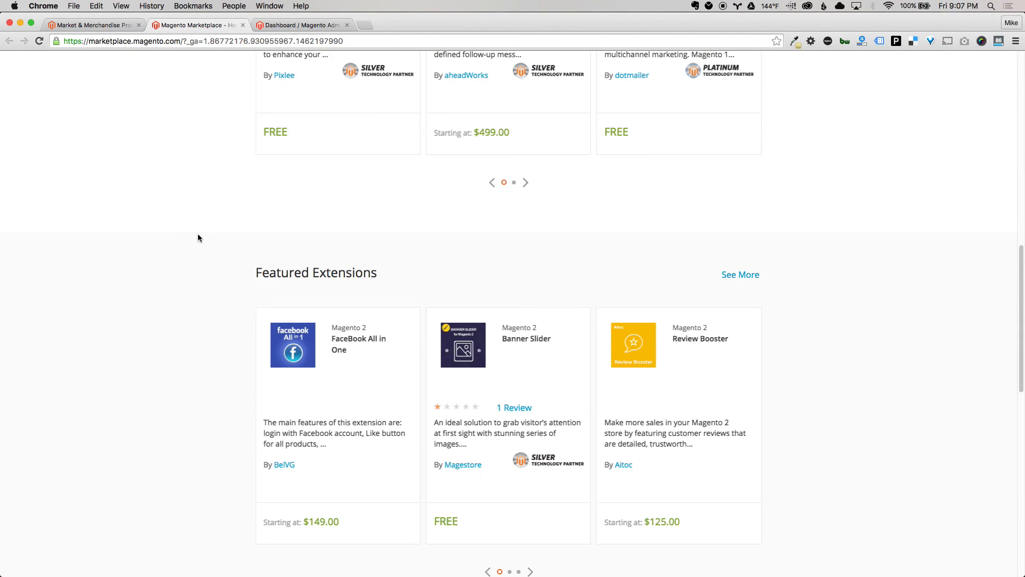
scroll("up", 3)
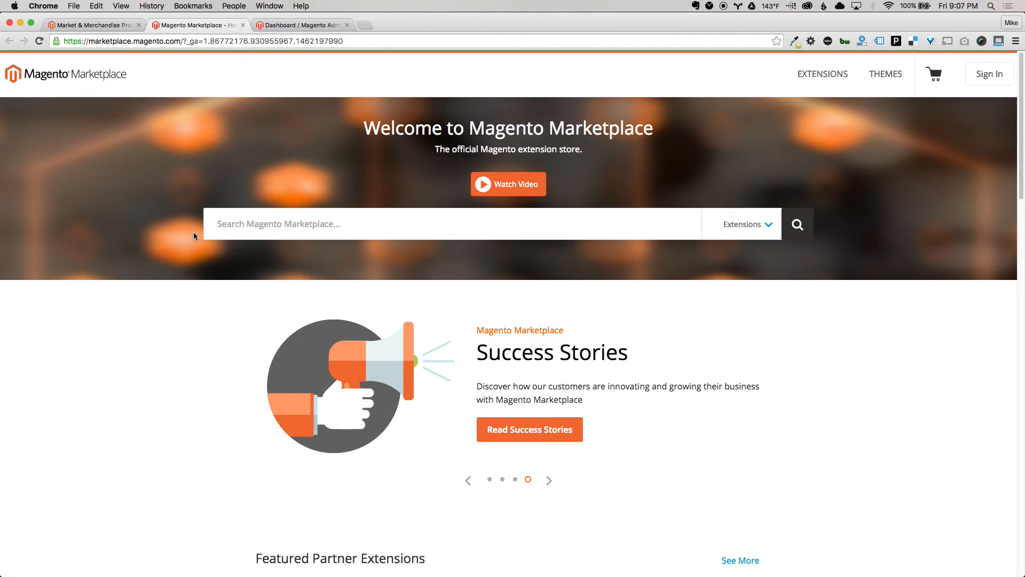
mouse_move(179, 255)
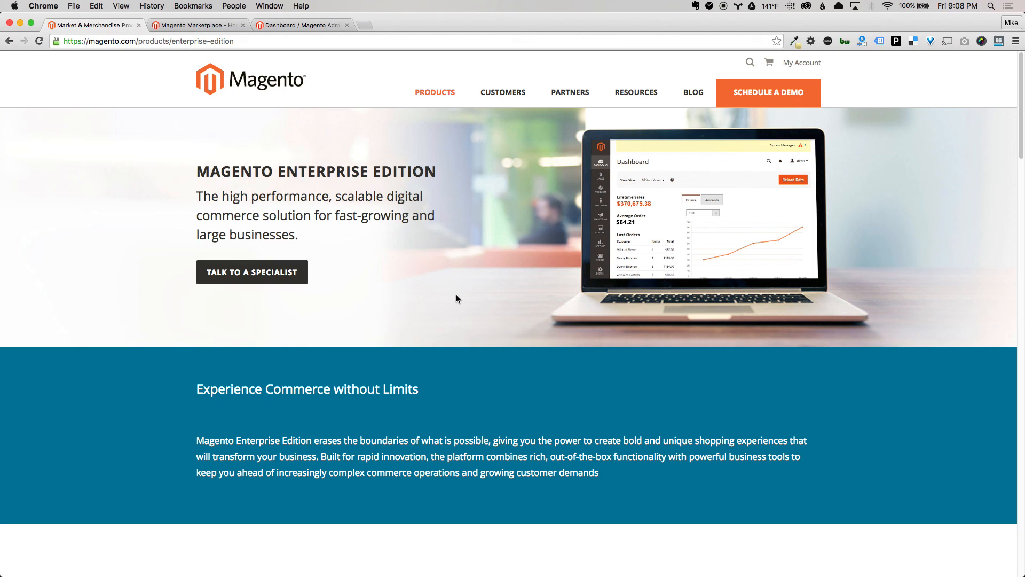
left_click(196, 25)
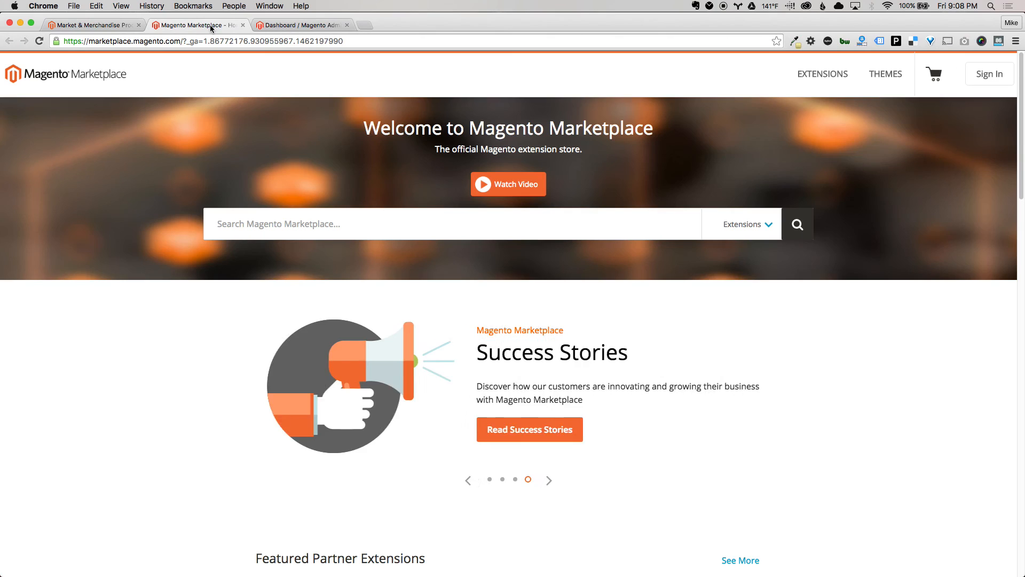
left_click(306, 24)
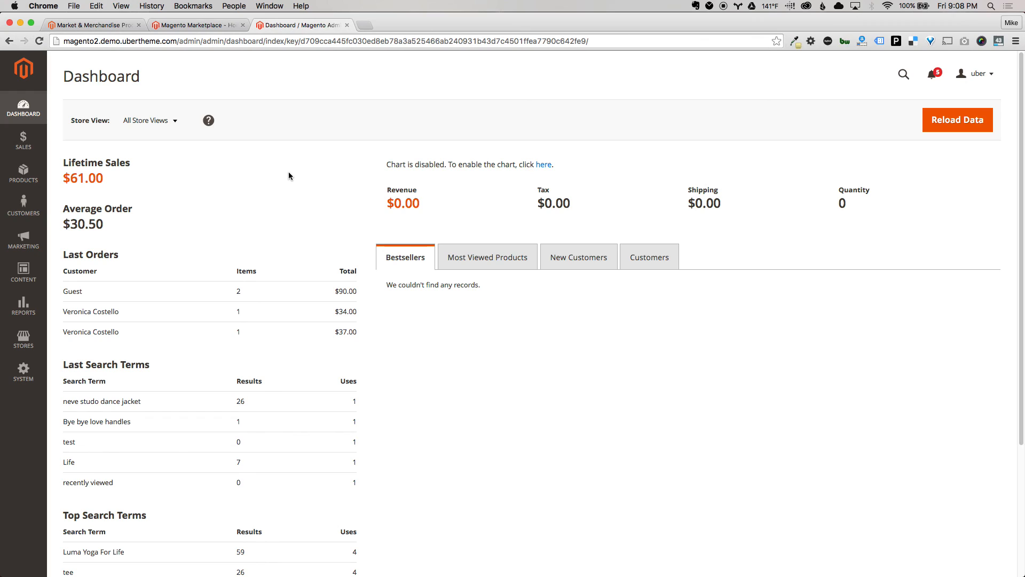